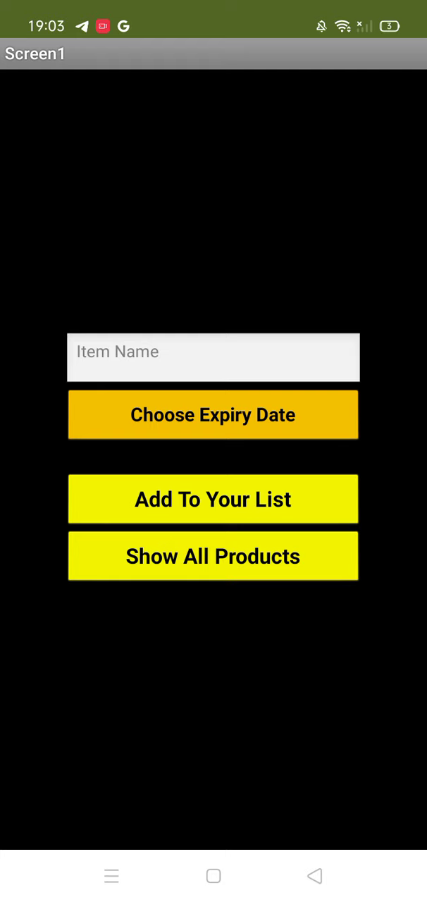
Step: Enter 'bread' as the first item's name
{"action": "type", "text": "bread"}
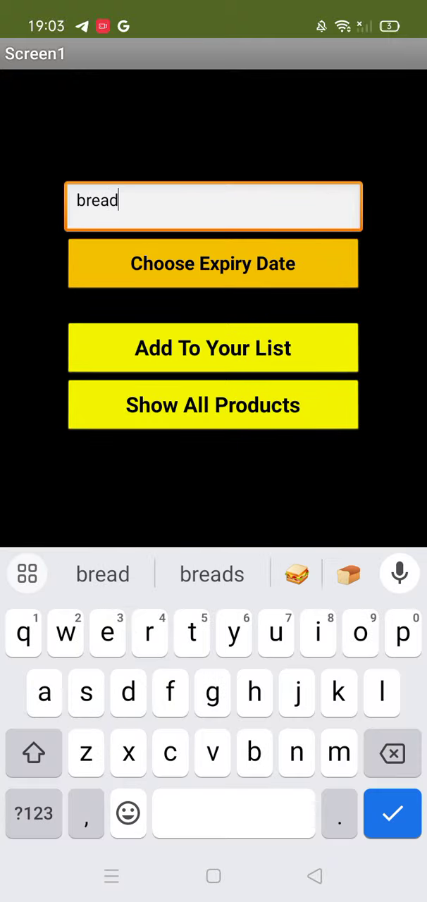
{"action": "left_click", "coordinate": [212, 262]}
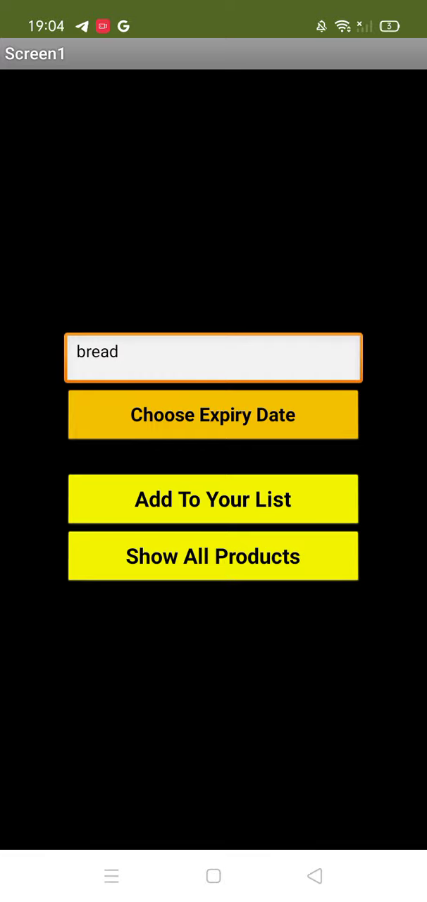
Step: Remove the word 'bread' from the item name field
{"action": "left_click", "coordinate": [213, 358]}
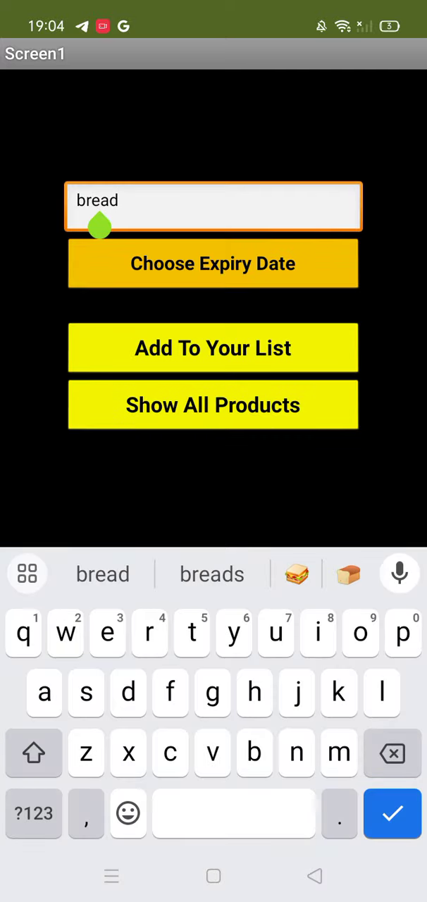
{"action": "double_click", "coordinate": [96, 200]}
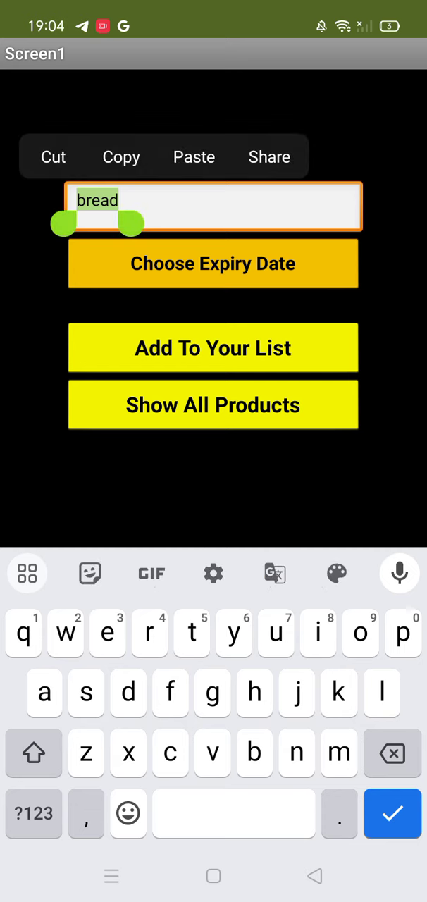
{"action": "left_click", "coordinate": [52, 157]}
{"action": "type", "text": "med 1"}
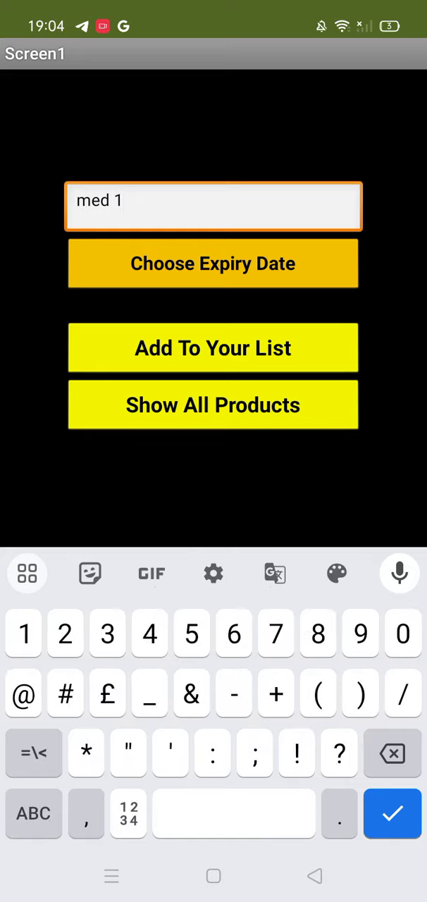
Step: Give 'med 1' an expiry date of 28 Sep 2023, then clear the name field
{"action": "left_click", "coordinate": [213, 262]}
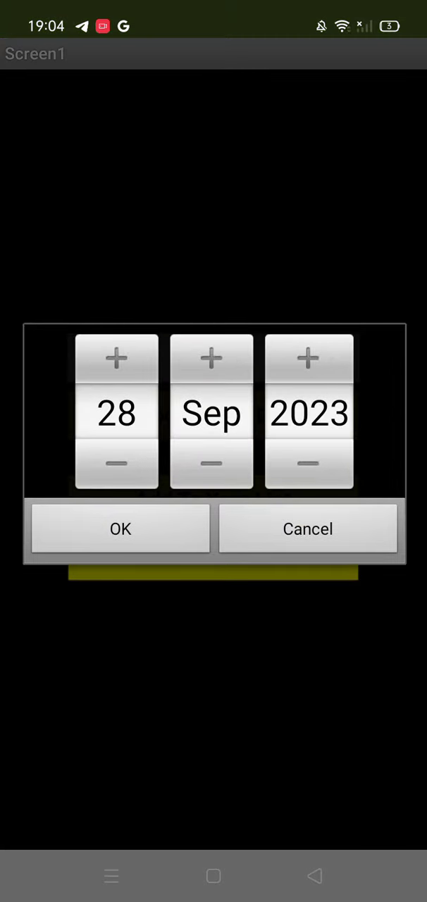
{"action": "left_click", "coordinate": [120, 528]}
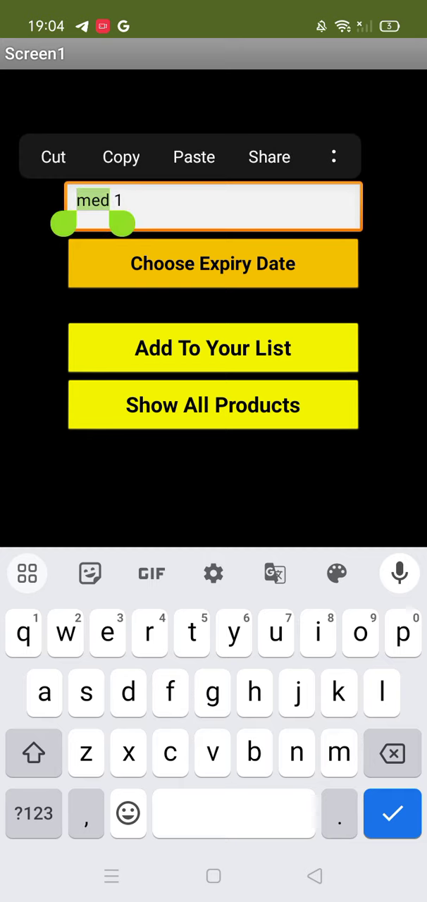
{"action": "left_click", "coordinate": [54, 156]}
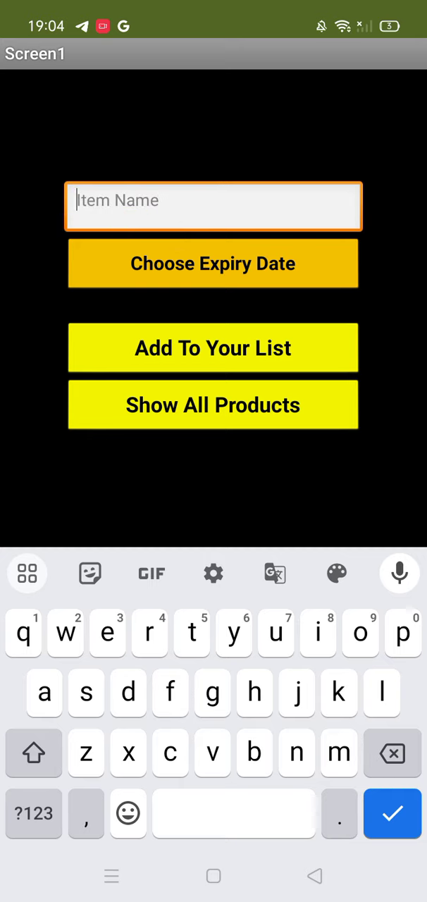
Step: Enter 'item 3' as the next item's name
{"action": "type", "text": "item"}
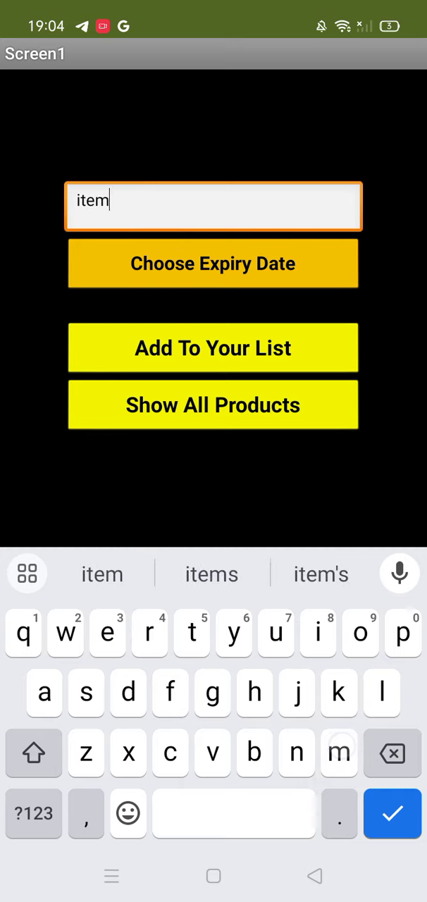
{"action": "type", "text": "3"}
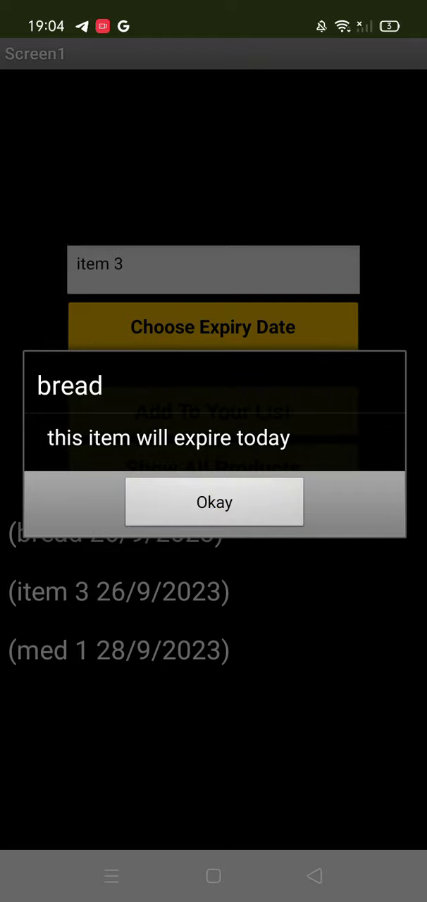
Step: Dismiss the 'bread expires today' alert and return to the name field
{"action": "left_click", "coordinate": [214, 502]}
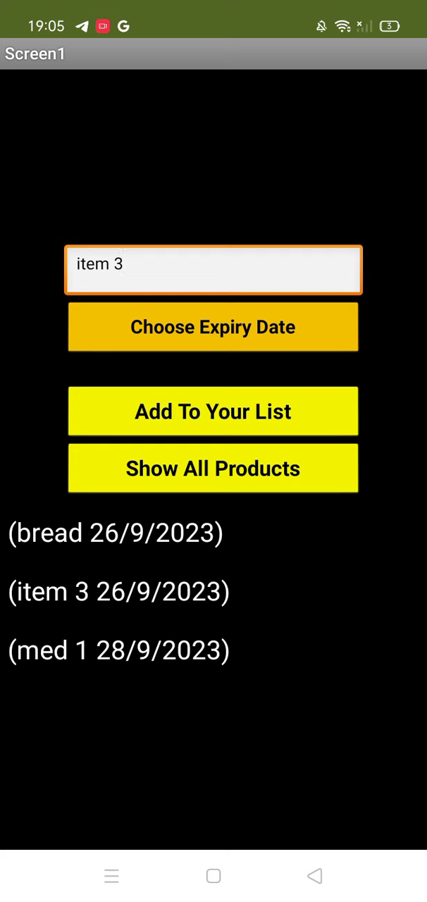
{"action": "left_click", "coordinate": [213, 270]}
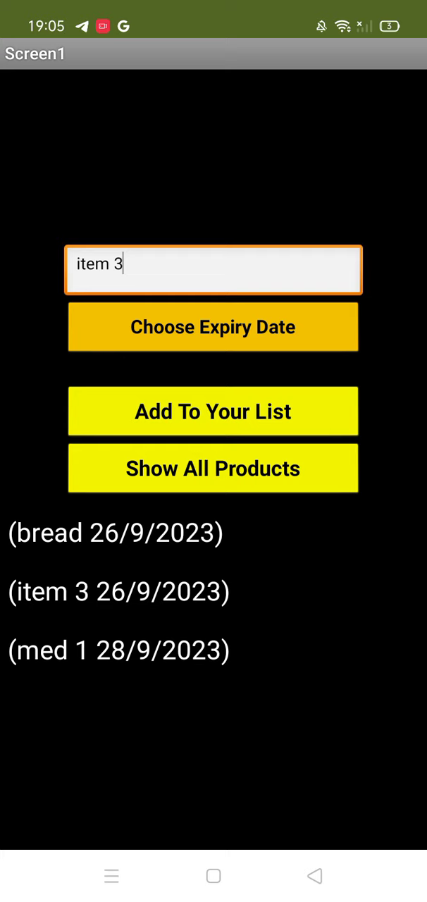